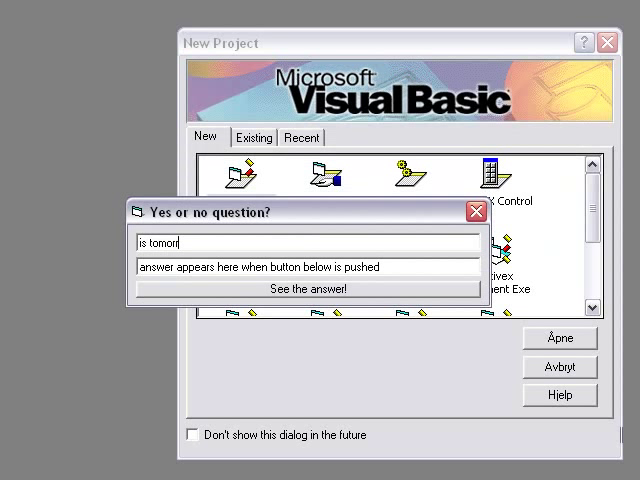
- Ask 'Is tomorrow going to be a fine day?', get the answer Yes, then close the demo
{"action": "type", "text": "rrow going to b"}
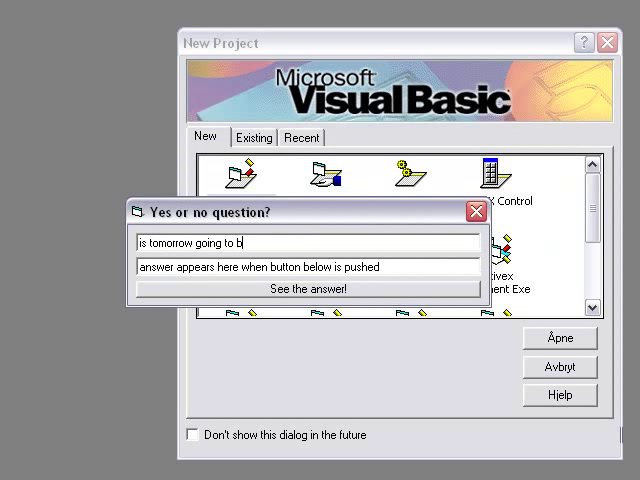
{"action": "type", "text": "e a fine da"}
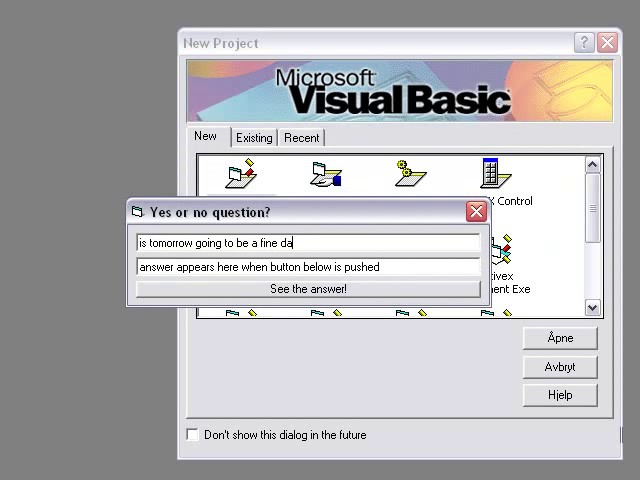
{"action": "type", "text": "y?"}
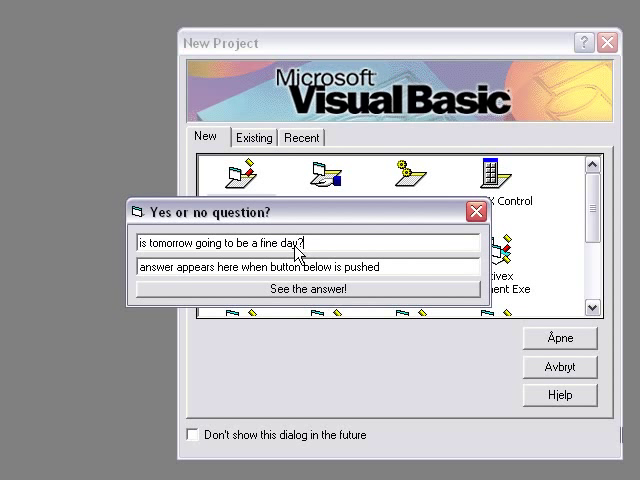
{"action": "left_click", "coordinate": [305, 288]}
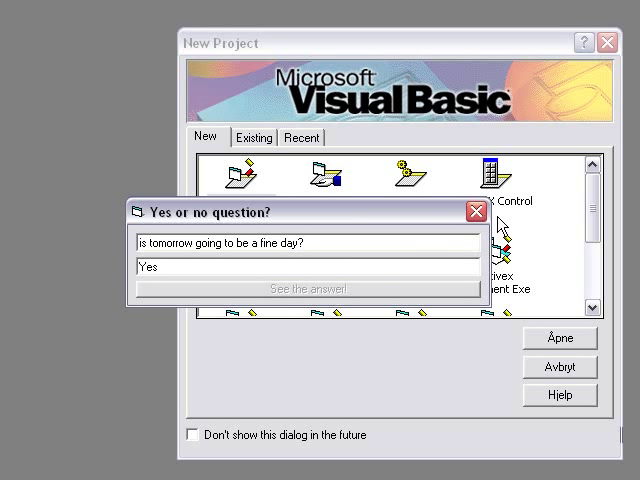
{"action": "mouse_move", "coordinate": [470, 211]}
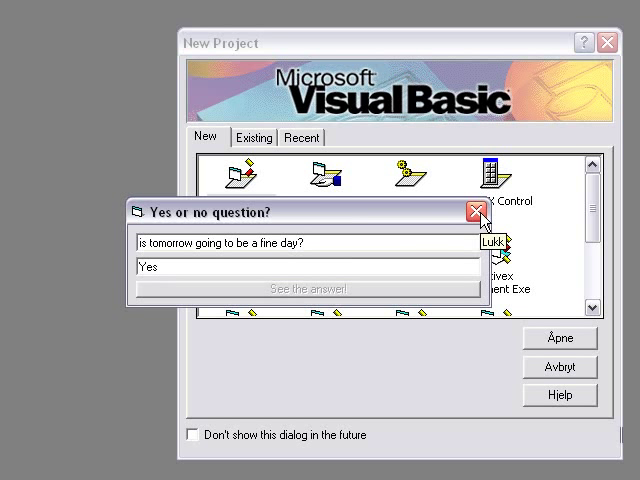
{"action": "left_click", "coordinate": [474, 211]}
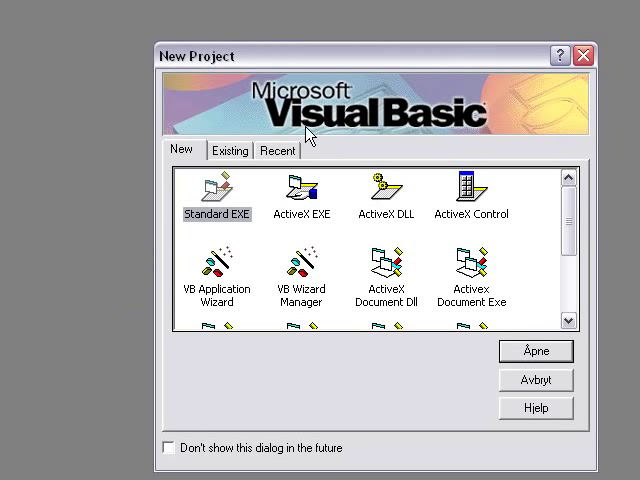
- Start a new Standard EXE project, widen the form and draw the question text box at the top
{"action": "left_click", "coordinate": [535, 351]}
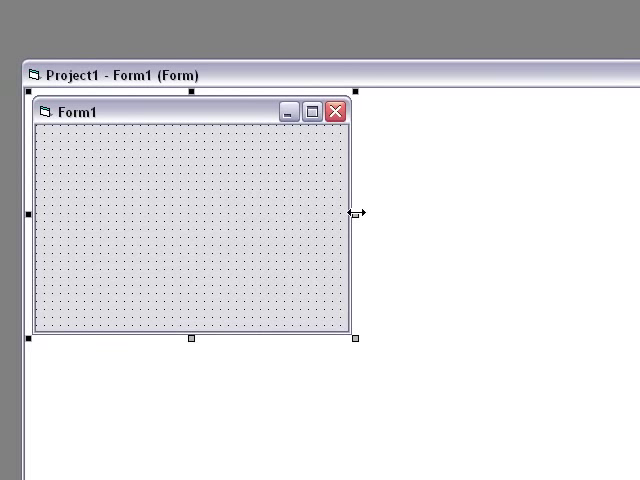
{"action": "left_click_drag", "start_coordinate": [360, 211], "coordinate": [467, 211]}
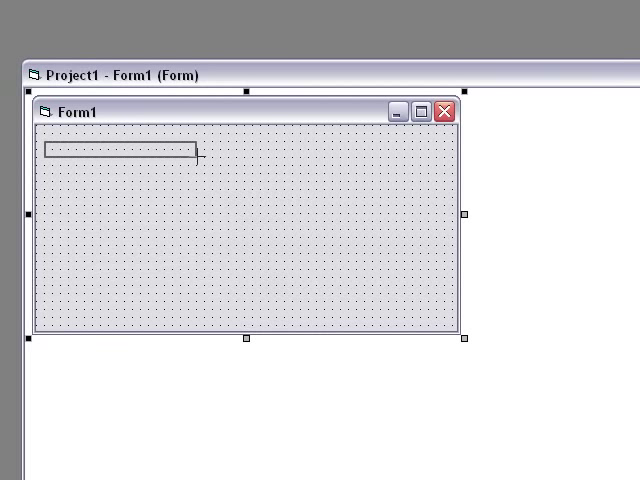
{"action": "left_click_drag", "start_coordinate": [199, 155], "coordinate": [327, 172]}
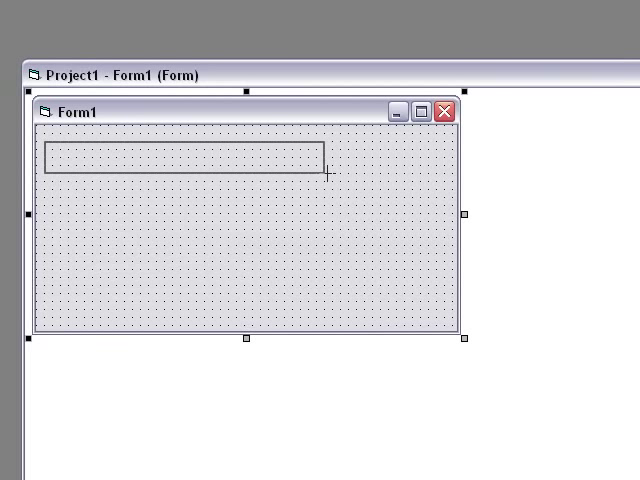
{"action": "left_click", "coordinate": [185, 160]}
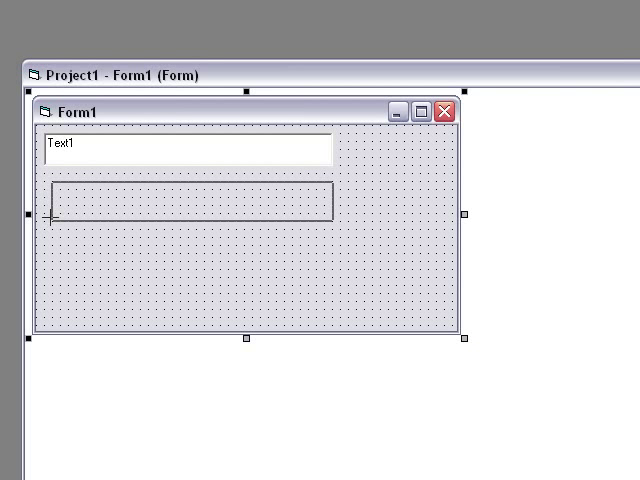
- Draw a second text box below the first and the answer command button under them
{"action": "left_click_drag", "start_coordinate": [50, 185], "coordinate": [335, 215]}
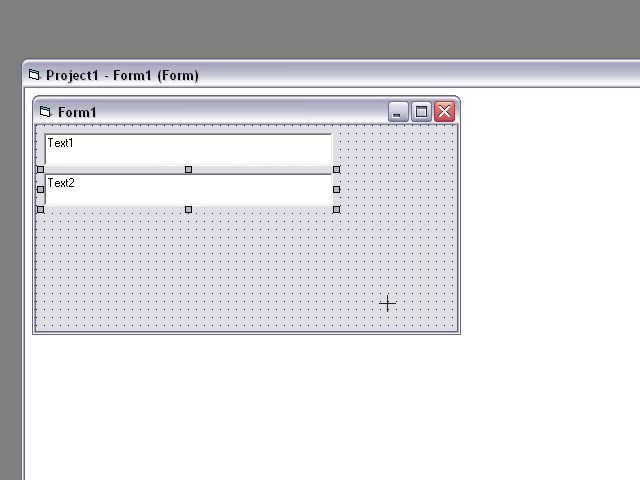
{"action": "mouse_move", "coordinate": [336, 209]}
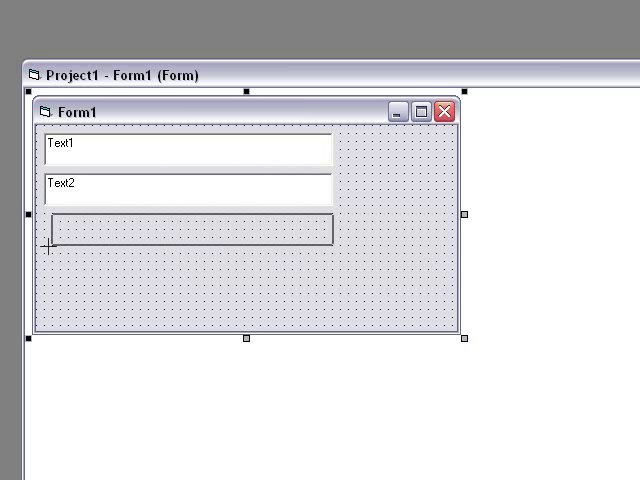
{"action": "left_click_drag", "start_coordinate": [50, 215], "coordinate": [325, 250]}
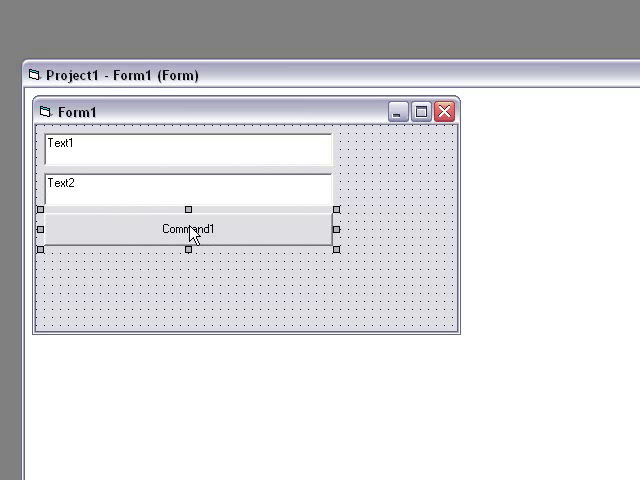
{"action": "mouse_move", "coordinate": [232, 296]}
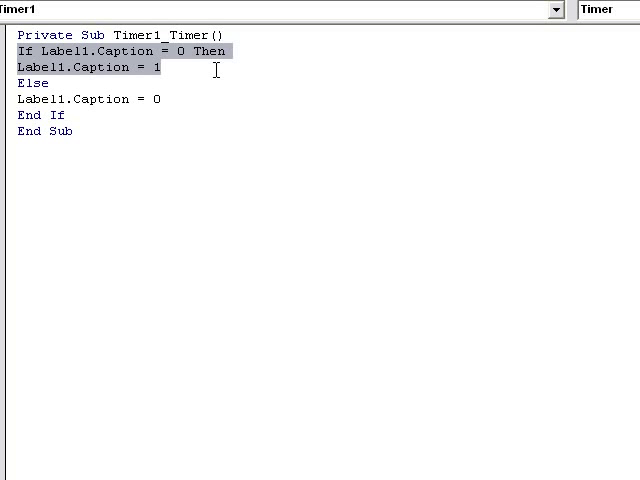
- Write Timer1_Timer code flipping Label1.Caption between 0 and 1, clearing selections in both branches
{"action": "left_click", "coordinate": [21, 83]}
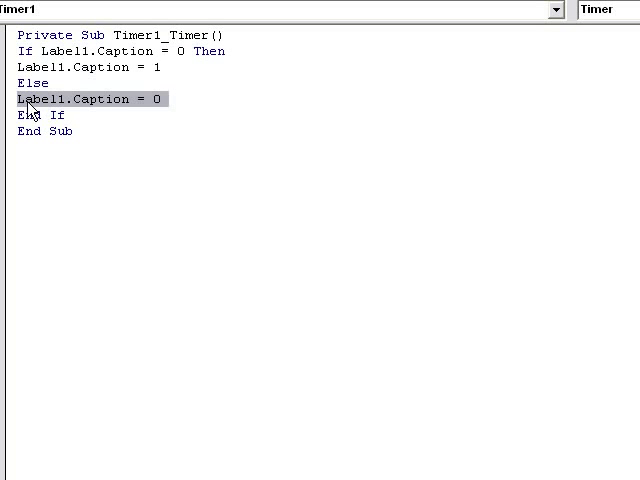
{"action": "left_click", "coordinate": [21, 115]}
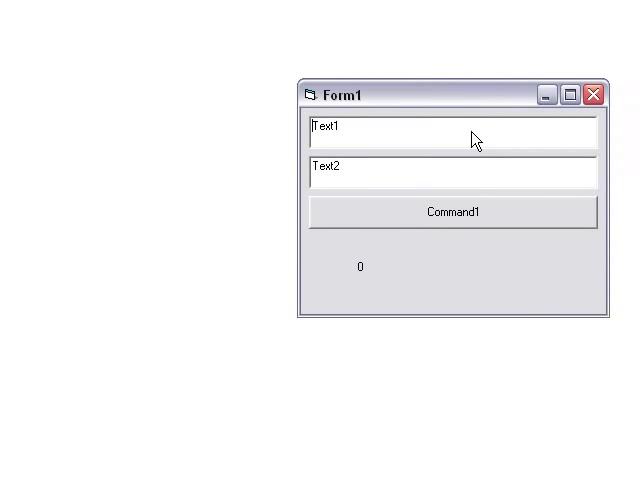
{"action": "mouse_move", "coordinate": [368, 280]}
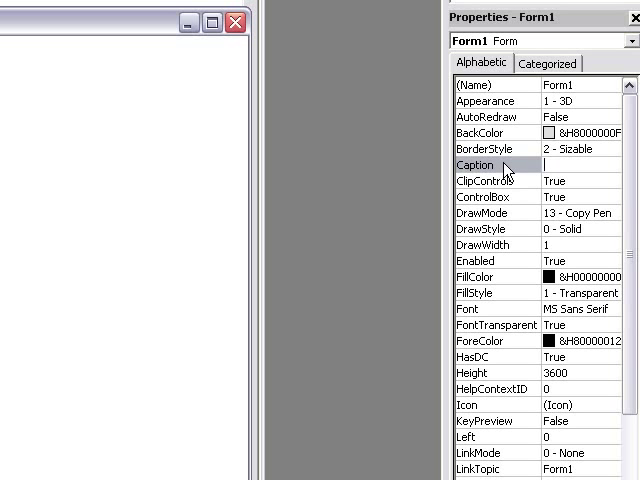
- Set the form's Caption to '8ball program!'
{"action": "type", "text": "8ball"}
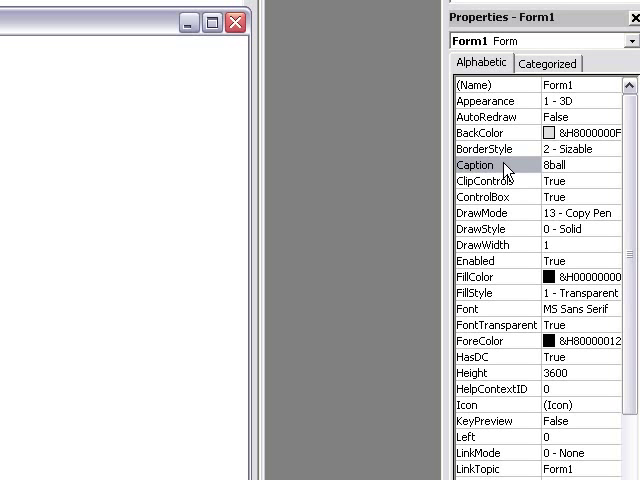
{"action": "type", "text": "p"}
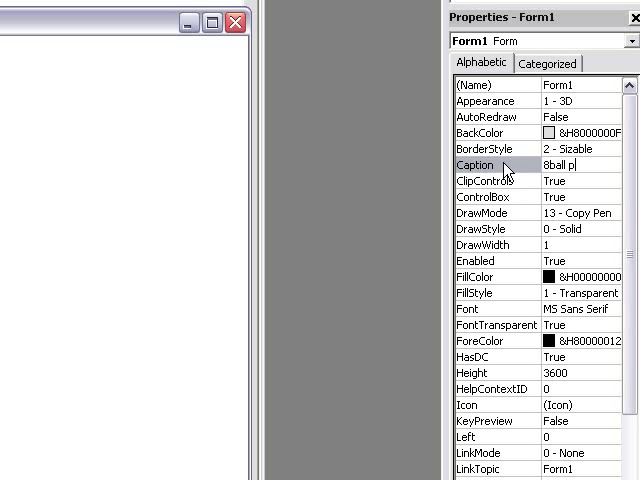
{"action": "type", "text": "rogram"}
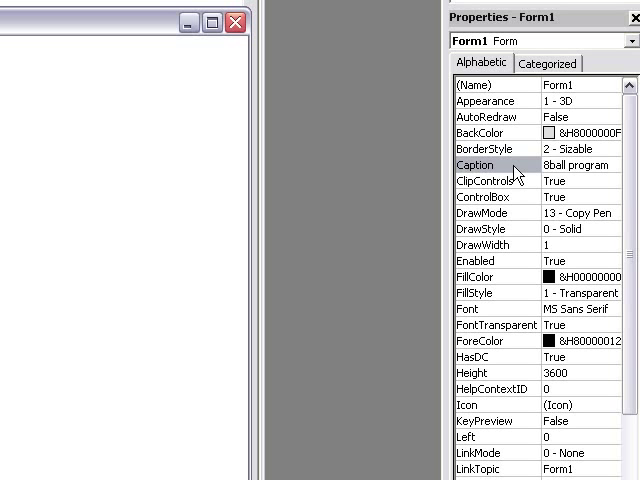
{"action": "type", "text": "!"}
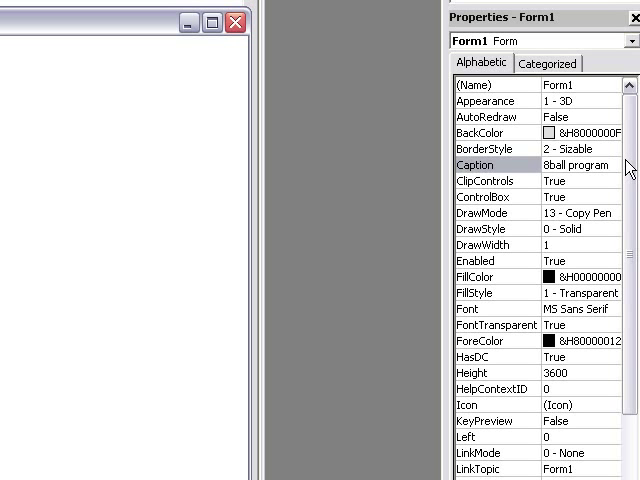
- Set the form's BorderStyle to 1 - Fixed Single
{"action": "left_click", "coordinate": [625, 150]}
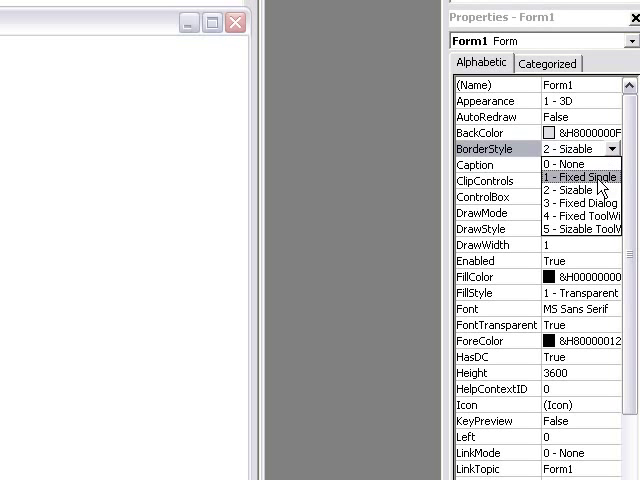
{"action": "left_click", "coordinate": [567, 177]}
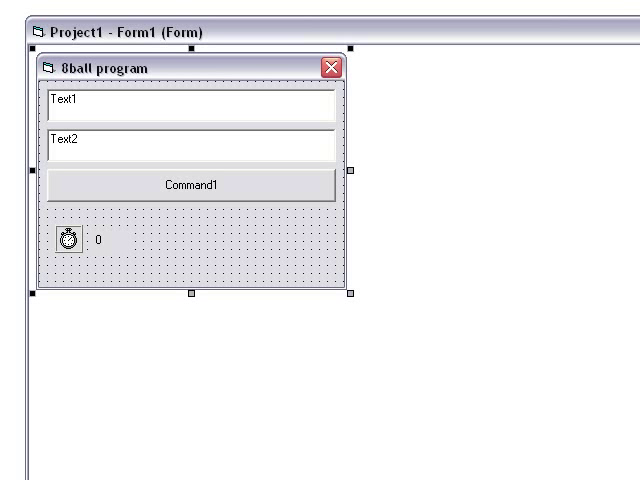
{"action": "mouse_move", "coordinate": [311, 96]}
{"action": "type", "text": "S"}
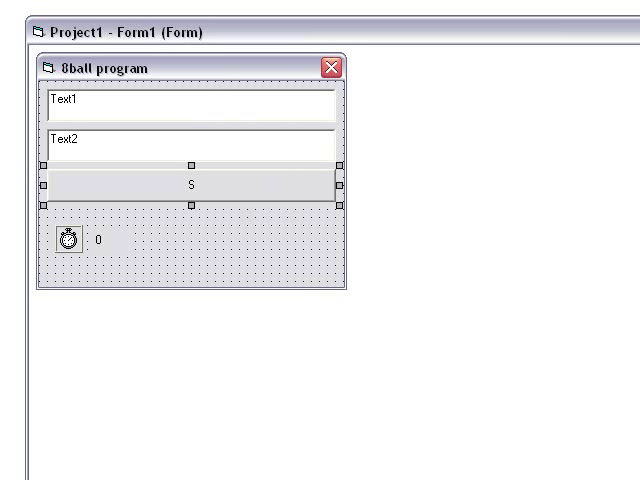
- Caption the button "See you're answer!" and set Text2 to "Answer will appear here"
{"action": "type", "text": "ee you're answer!"}
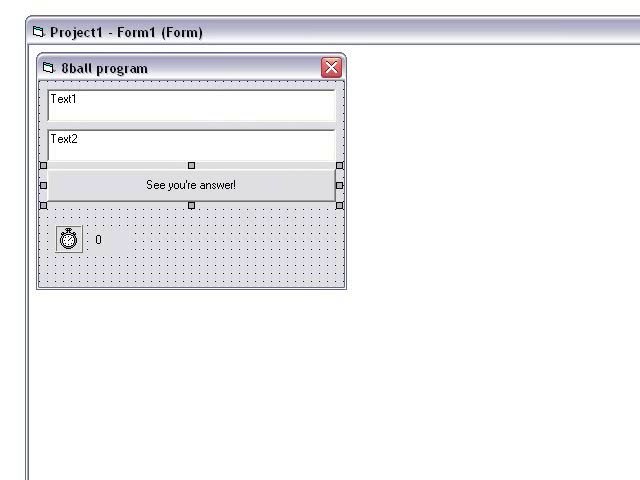
{"action": "left_click", "coordinate": [140, 158]}
{"action": "type", "text": "A"}
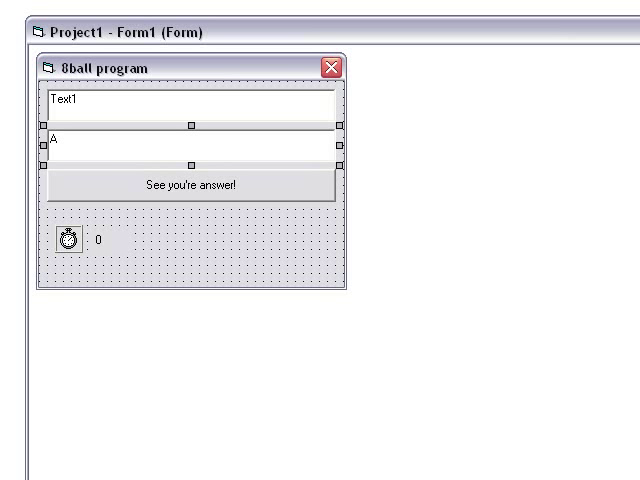
{"action": "type", "text": "nswer will a"}
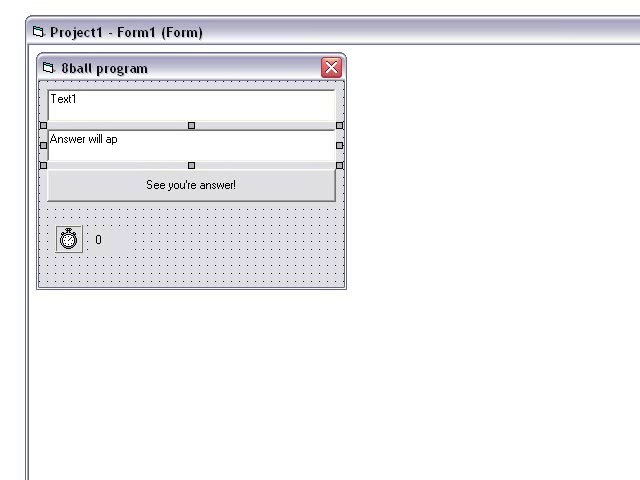
{"action": "type", "text": "pear here"}
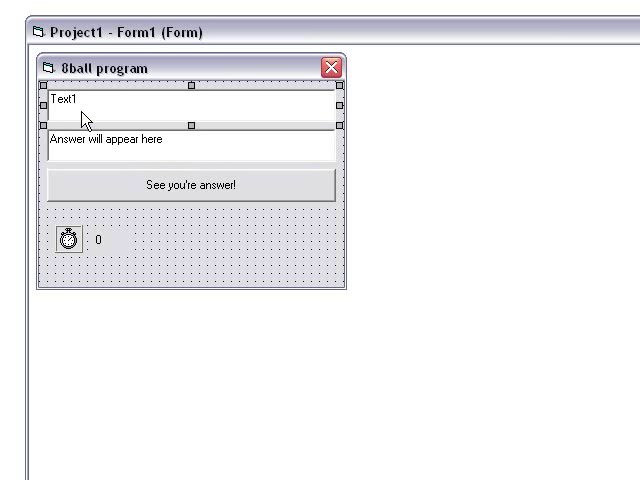
- Set Text1's text to "Question here please" and finish editing
{"action": "type", "text": "Quea"}
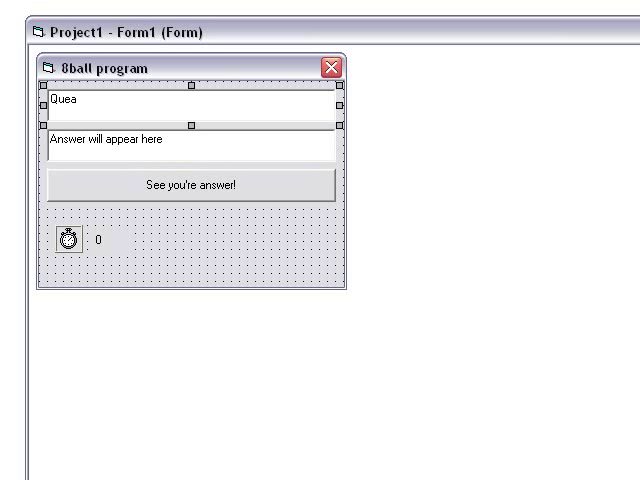
{"action": "type", "text": "Question h"}
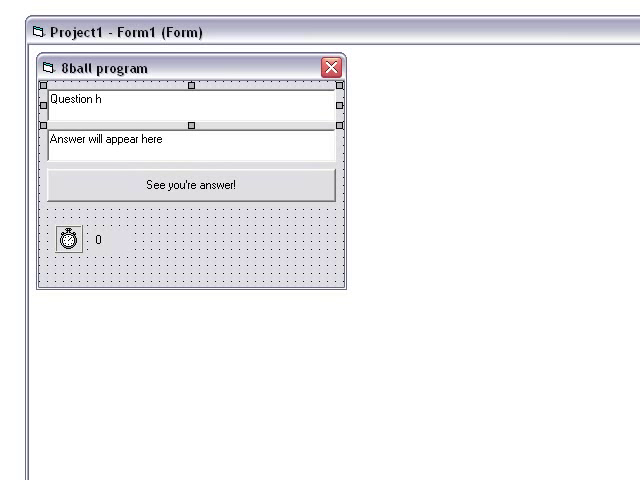
{"action": "type", "text": "ere"}
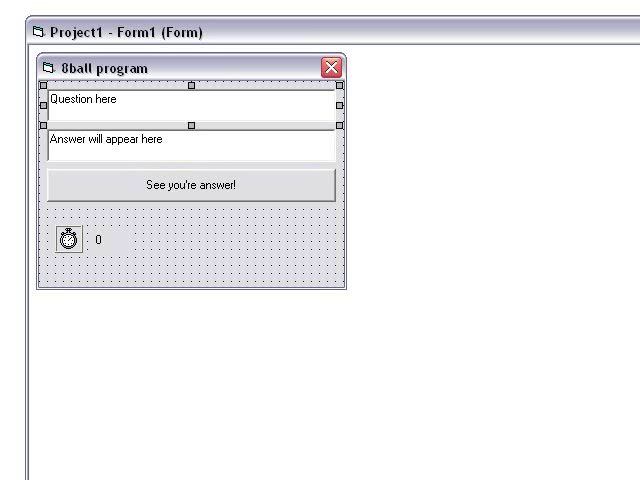
{"action": "type", "text": "plle"}
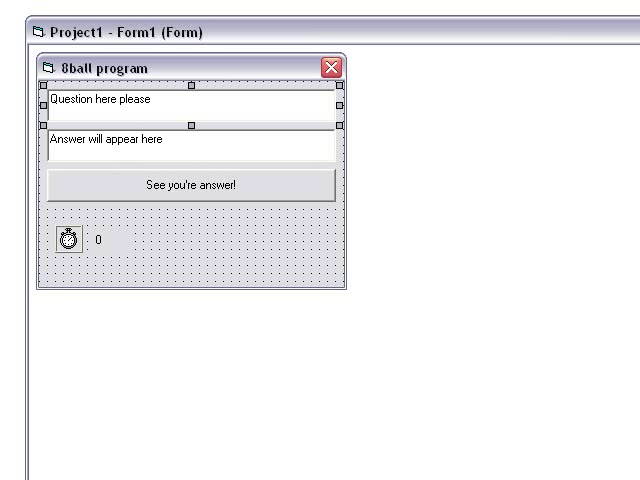
{"action": "left_click", "coordinate": [190, 190]}
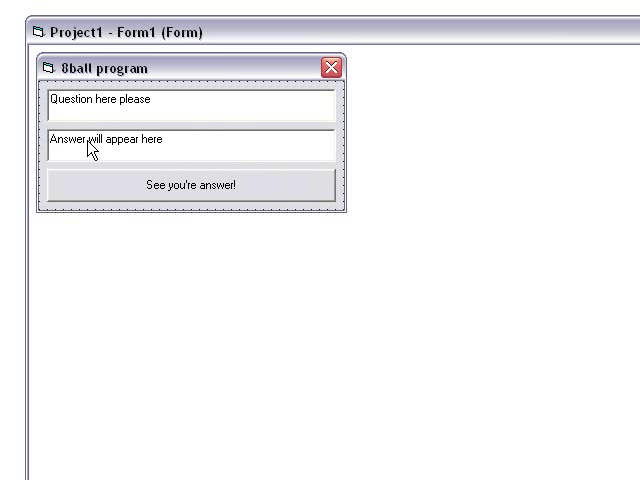
{"action": "mouse_move", "coordinate": [275, 117]}
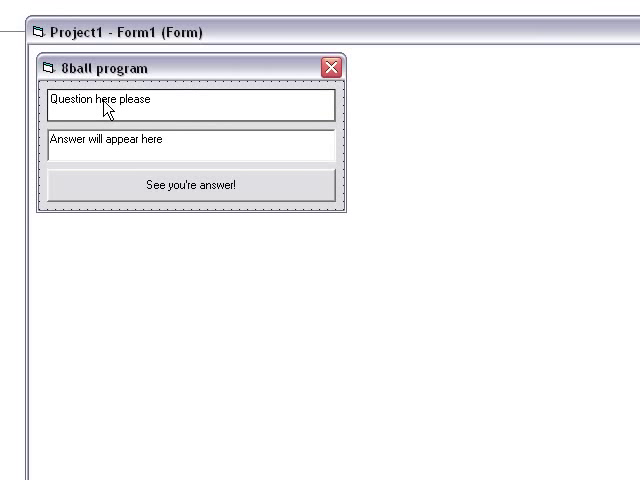
{"action": "mouse_move", "coordinate": [90, 153]}
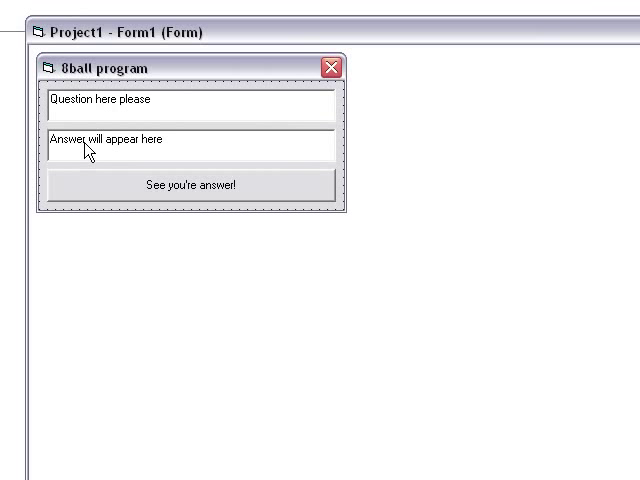
- Shorten the form so only the two text boxes and the answer button stay visible
{"action": "left_click", "coordinate": [190, 100]}
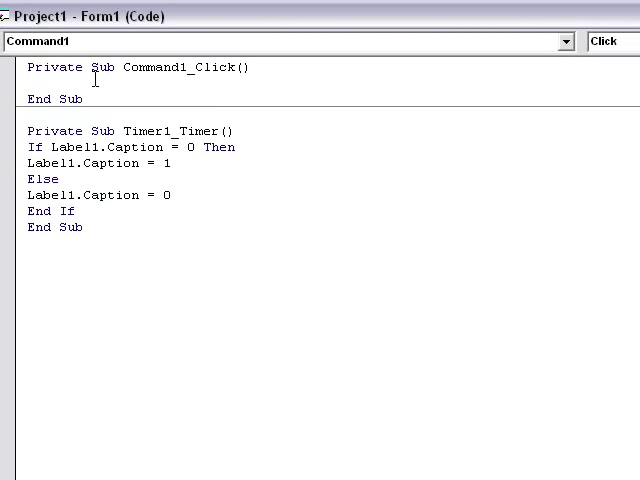
- Enter If Text1.Text = "Question here please" Then in Command1_Click and begin a MsgBox line
{"action": "left_click", "coordinate": [37, 87]}
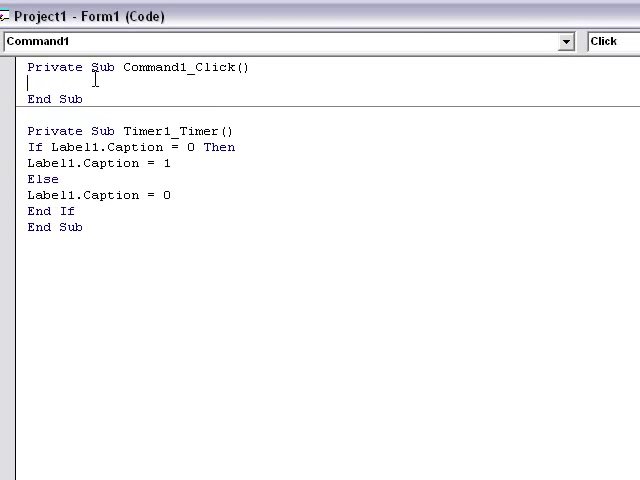
{"action": "type", "text": "if tex"}
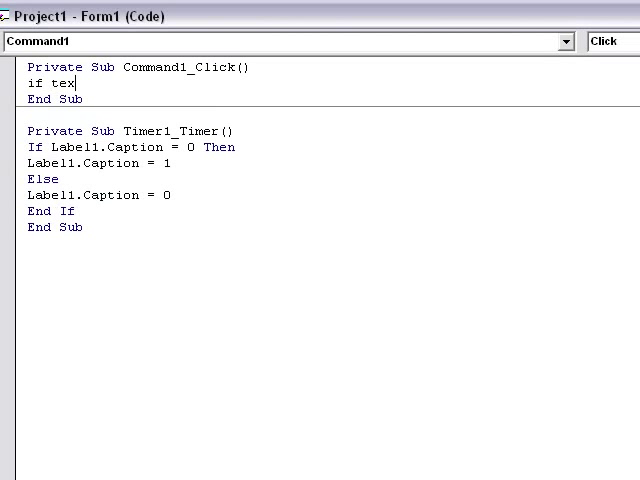
{"action": "type", "text": "t1.te"}
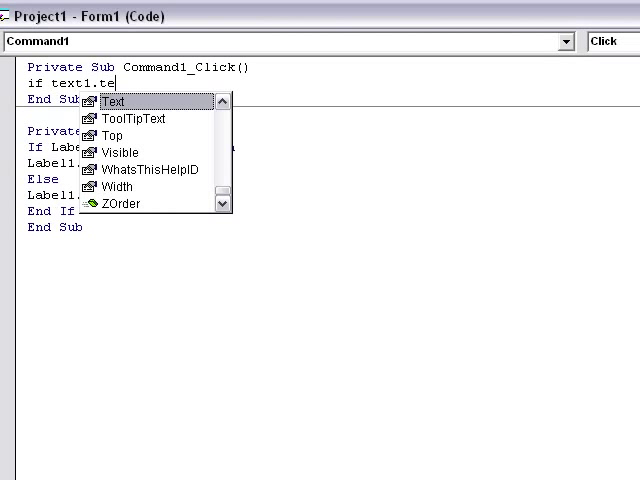
{"action": "type", "text": "Text = \""}
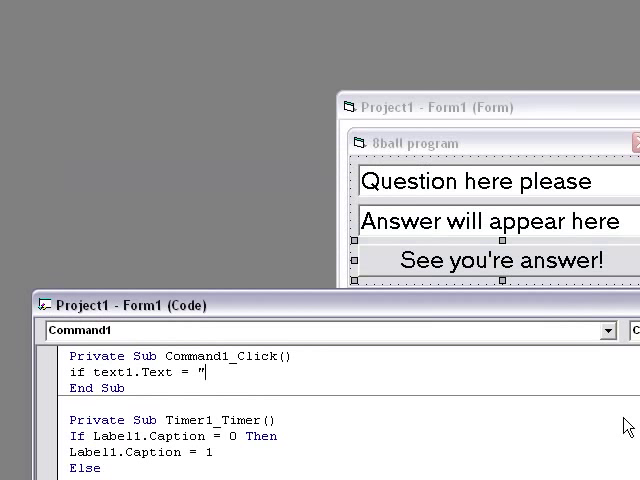
{"action": "type", "text": "Qu"}
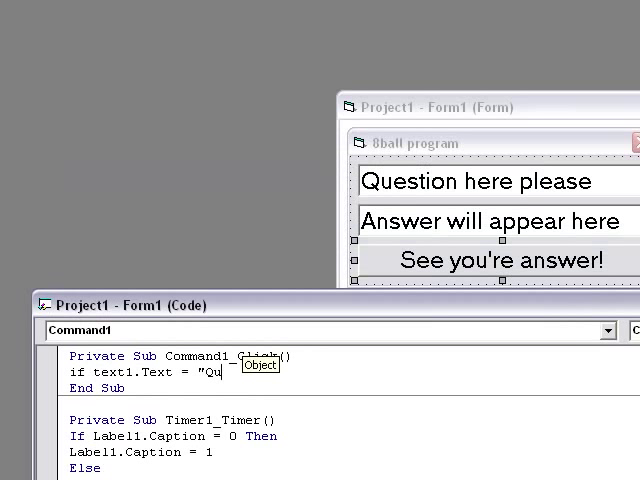
{"action": "type", "text": "estion here please"}
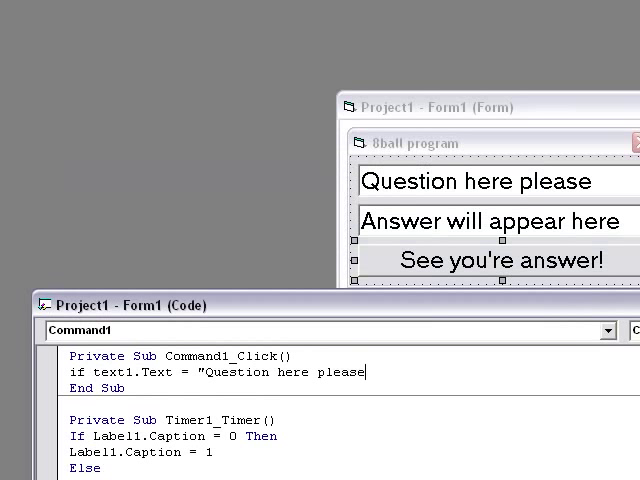
{"action": "type", "text": "\" th"}
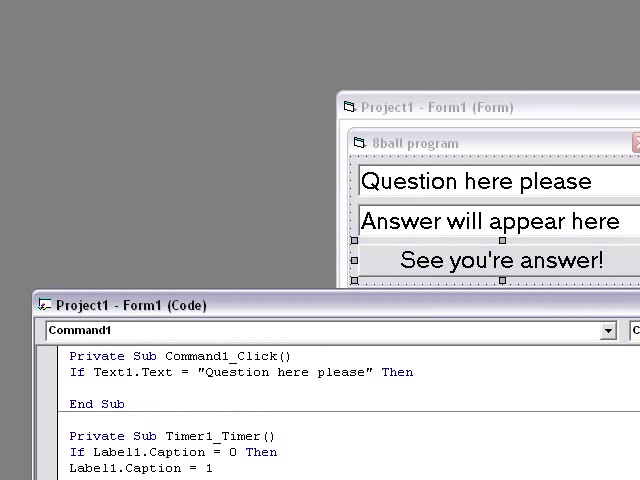
{"action": "type", "text": "msgbox \"Please fill in a"}
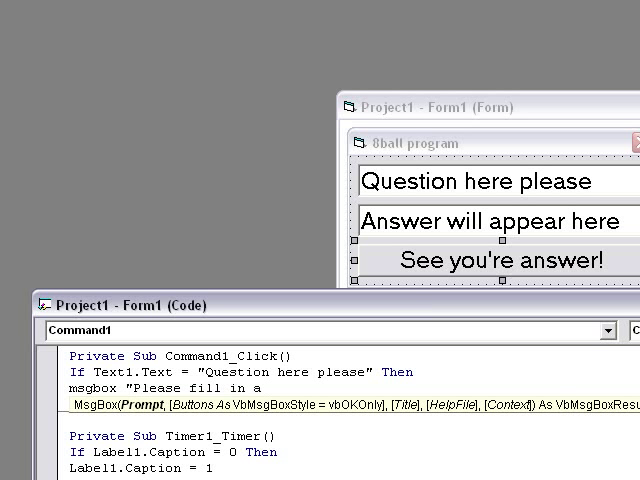
- Finish MsgBox "Please fill in a yes or no question" and add an Else branch
{"action": "type", "text": "ques"}
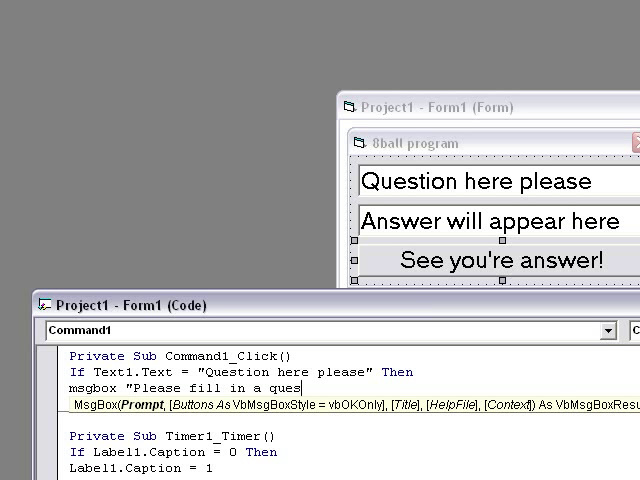
{"action": "type", "text": "tion\""}
{"action": "type", "text": "el"}
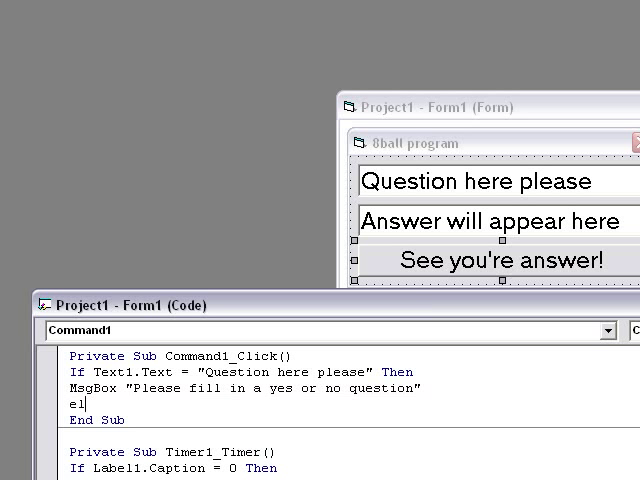
{"action": "type", "text": "se"}
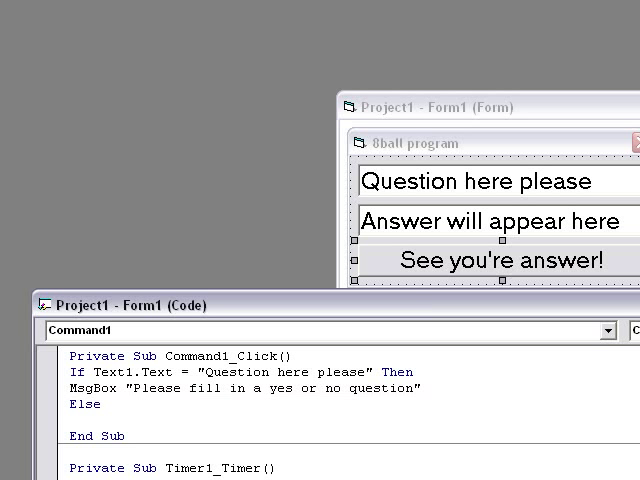
- Enter If Label1.Caption = 0 Then and Text2.Text = "Yes" in the Else branch
{"action": "type", "text": "if label1"}
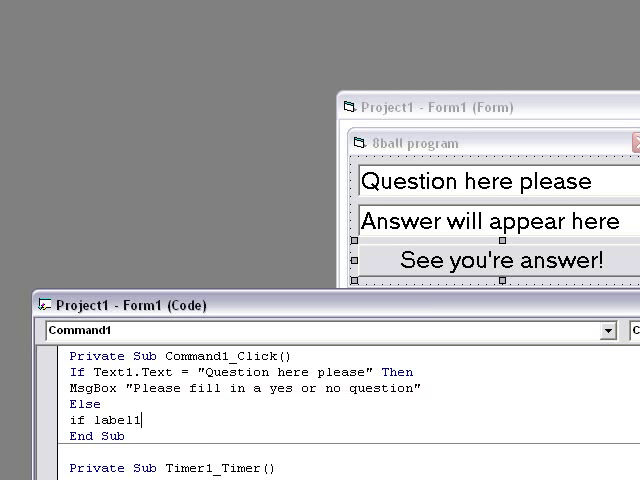
{"action": "type", "text": ".caption = 0 Then"}
{"action": "type", "text": "text2.t"}
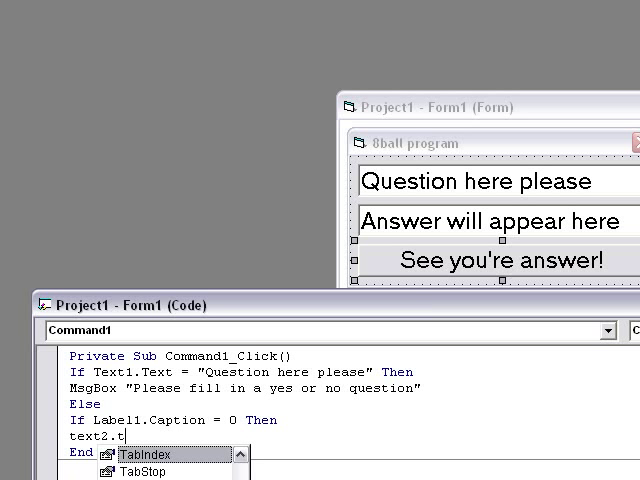
{"action": "type", "text": "ext ="}
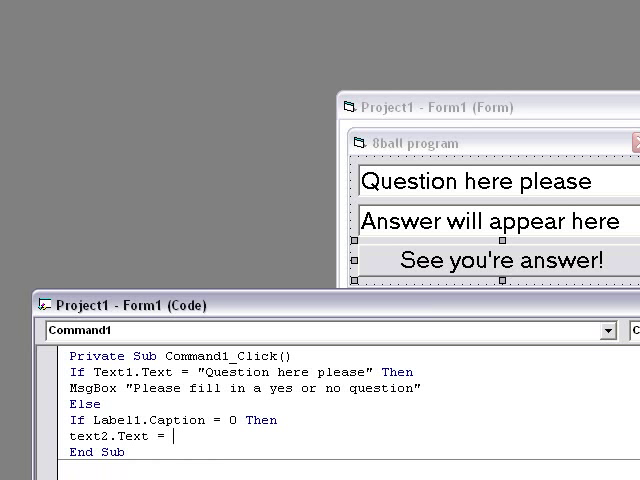
{"action": "type", "text": "\"Yes"}
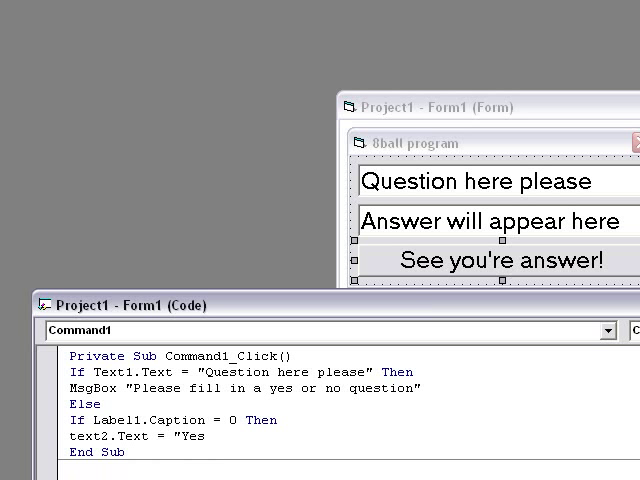
- Add Command1.Enabled = False and another Else line
{"action": "type", "text": "e"}
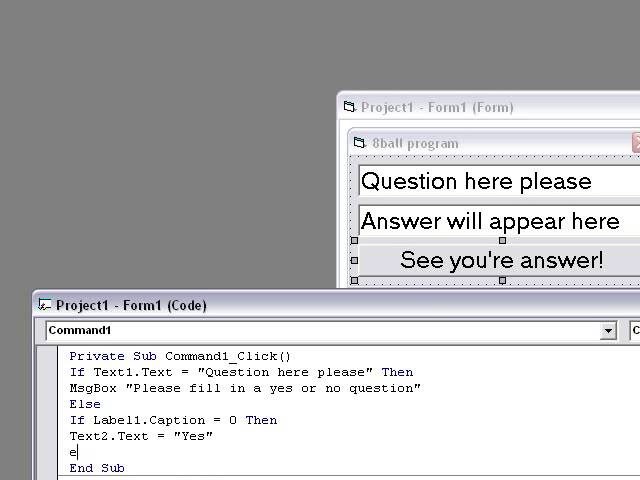
{"action": "type", "text": "lse"}
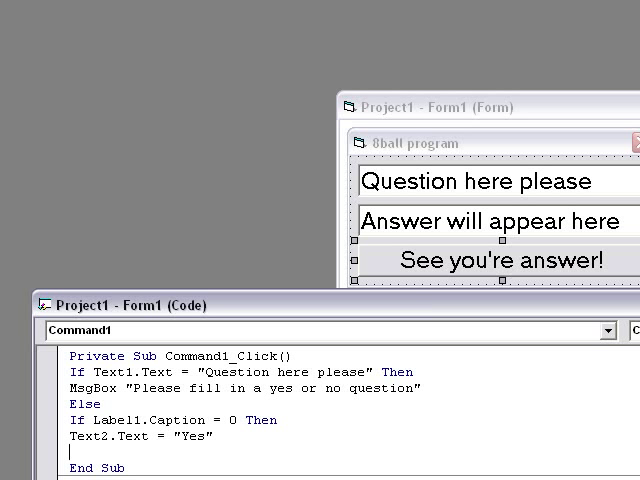
{"action": "type", "text": "command1."}
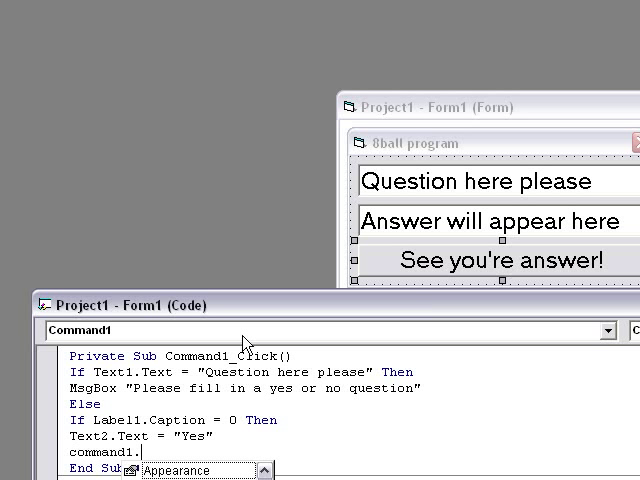
{"action": "type", "text": "enabled = False"}
{"action": "type", "text": "Else"}
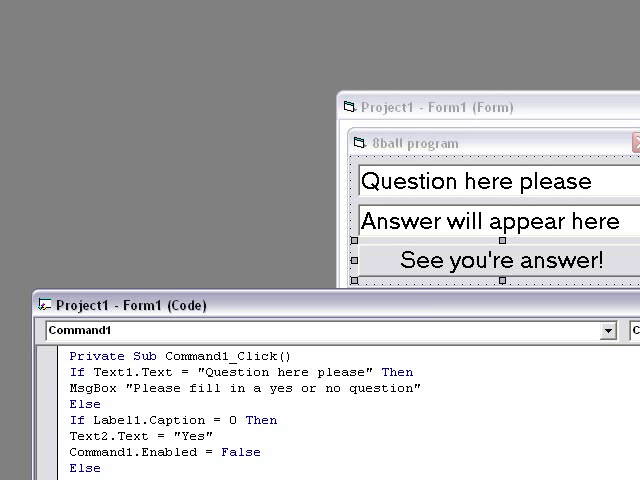
{"action": "mouse_move", "coordinate": [356, 287]}
{"action": "type", "text": "text2.text ="}
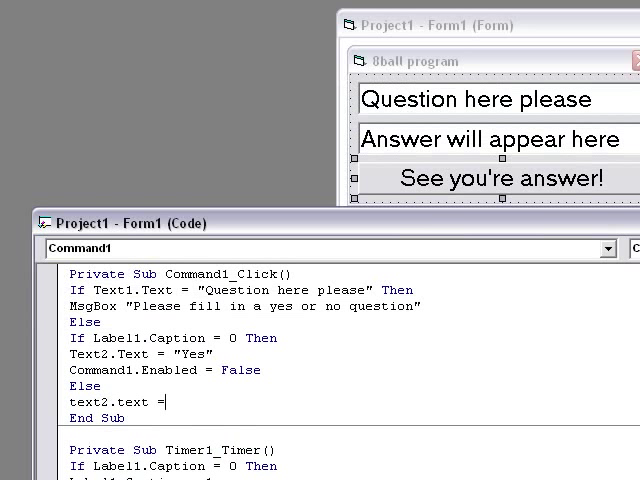
- Enter Text2.Text = "No", Command1.Enabled = False and End If, then run the program
{"action": "type", "text": "\"no"}
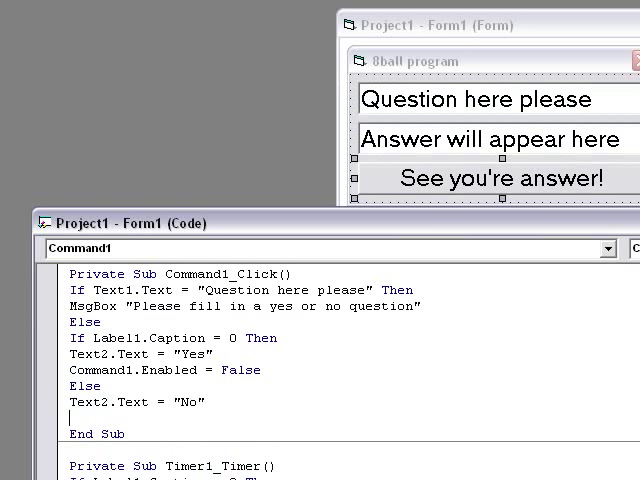
{"action": "type", "text": "command1."}
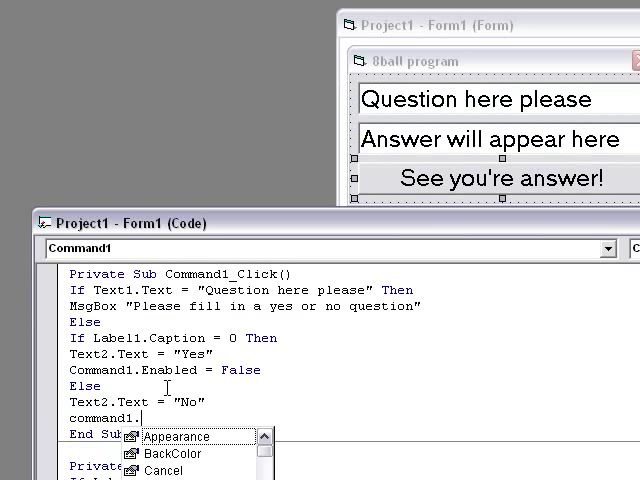
{"action": "type", "text": "enab"}
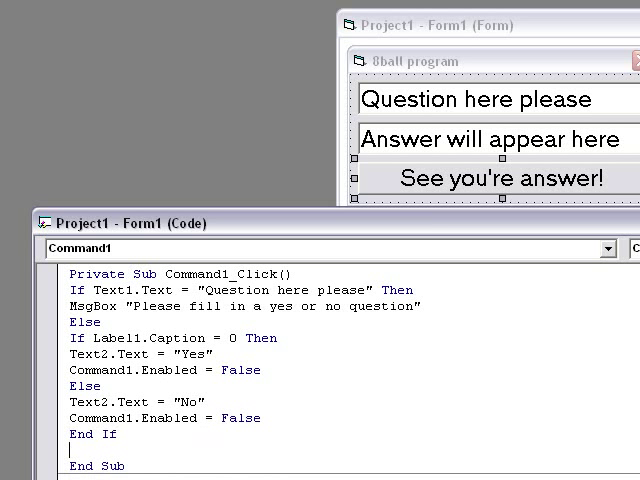
{"action": "type", "text": "endif"}
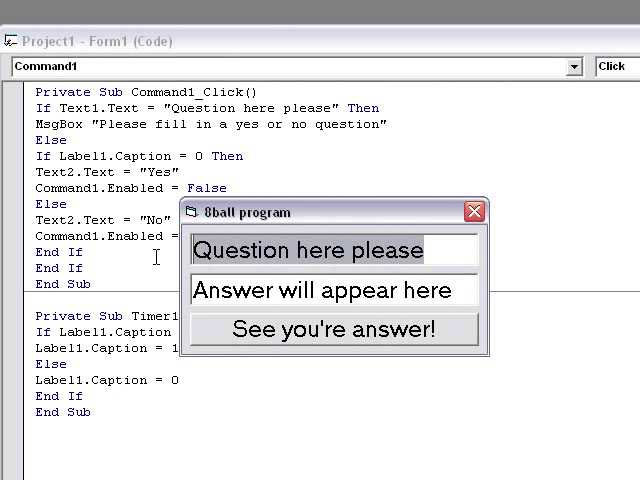
- Ask the running program 'Am this program working?' and get the answer No
{"action": "type", "text": "Am"}
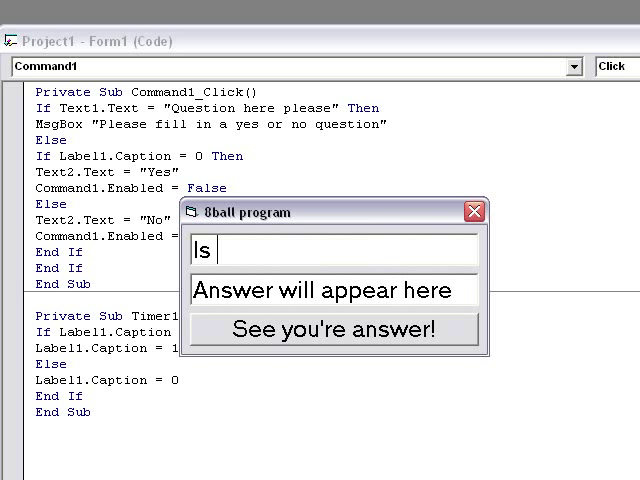
{"action": "type", "text": "this pro"}
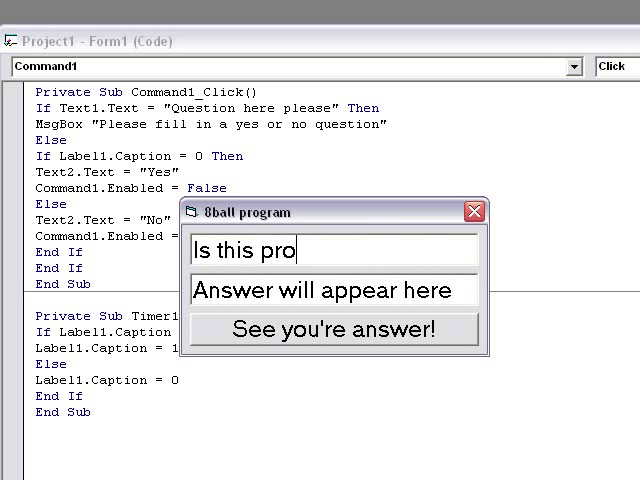
{"action": "type", "text": "gram worki"}
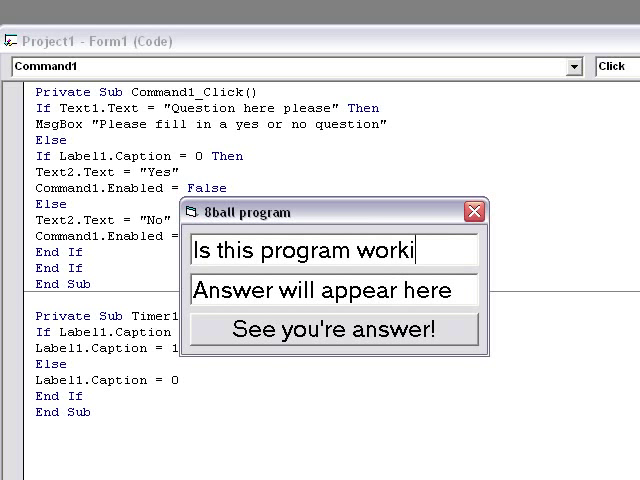
{"action": "type", "text": "ng?"}
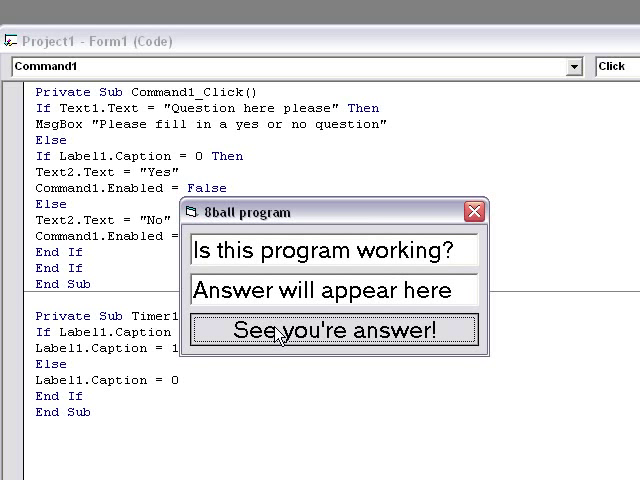
{"action": "left_click", "coordinate": [335, 330]}
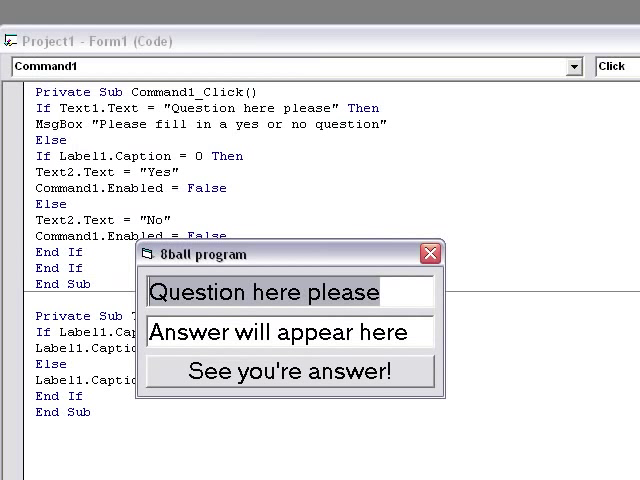
- Ask a gibberish question 'fneigegieivn' for another answer, then close the running program
{"action": "type", "text": "fneigegieivn"}
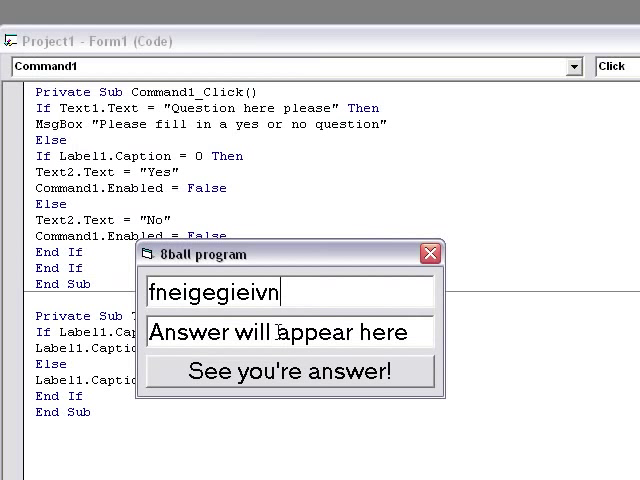
{"action": "left_click", "coordinate": [289, 371]}
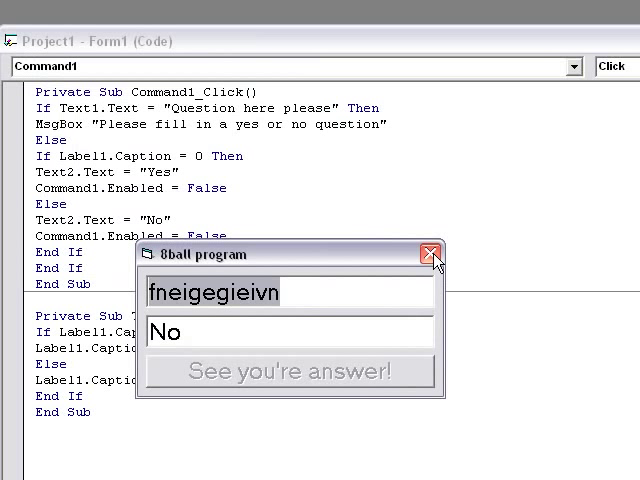
{"action": "left_click", "coordinate": [430, 253]}
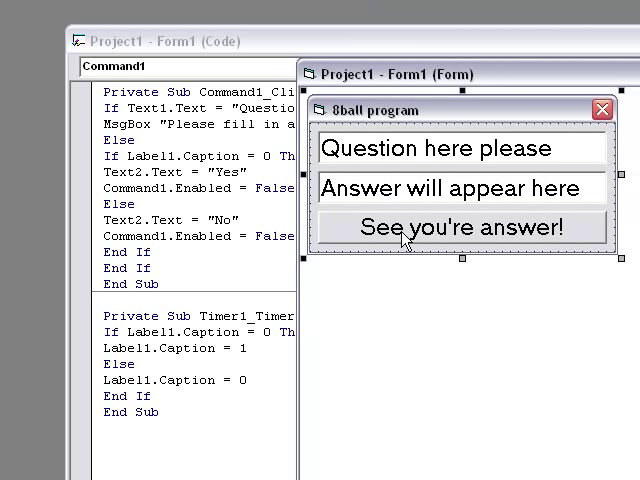
{"action": "mouse_move", "coordinate": [597, 217]}
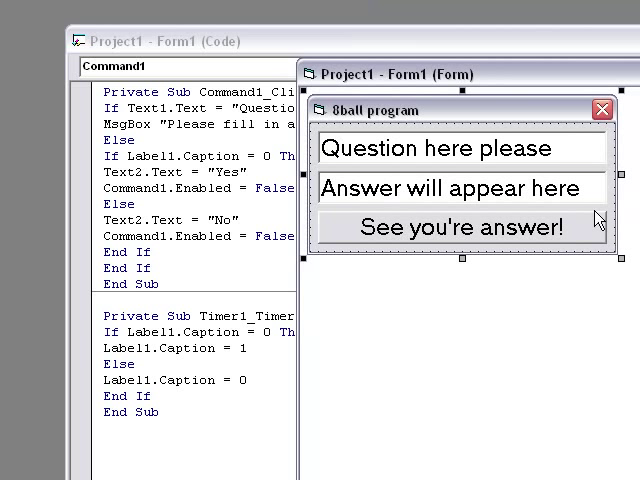
{"action": "mouse_move", "coordinate": [25, 36]}
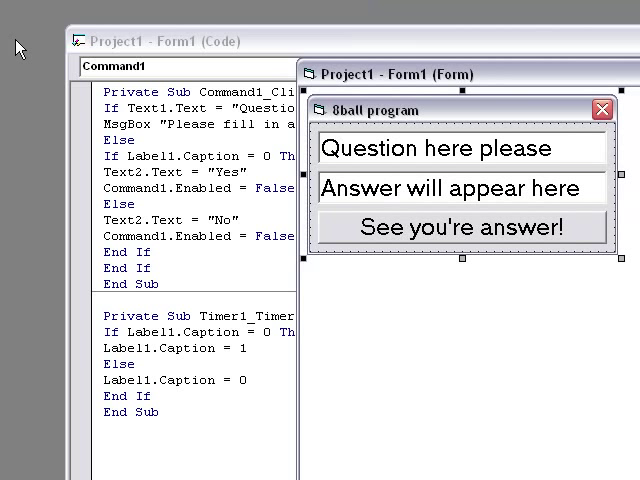